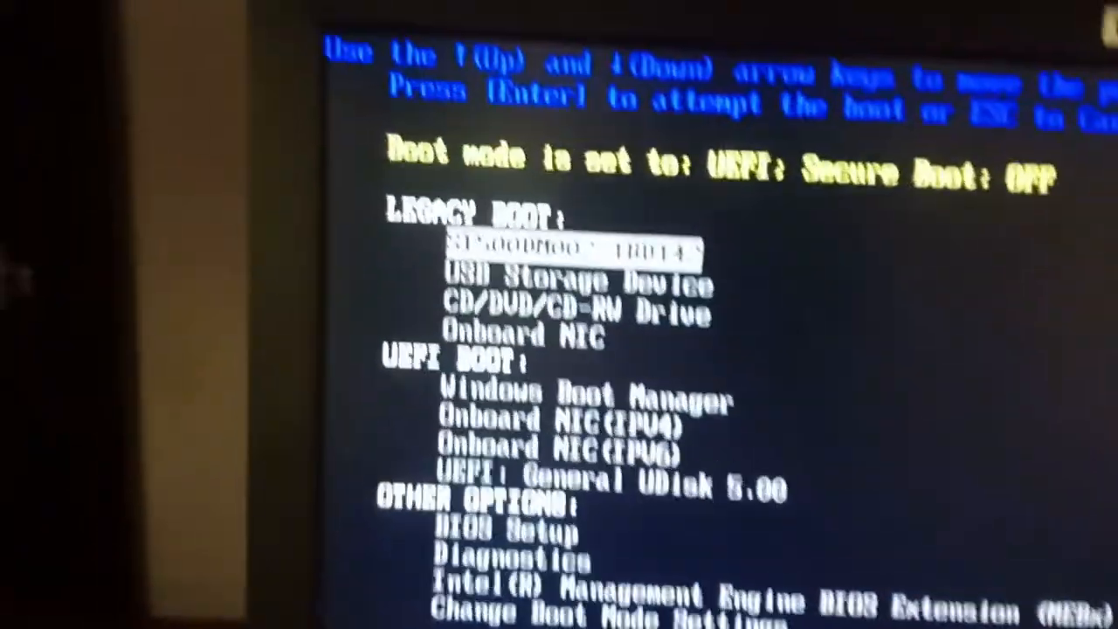
Select the USB storage device in the boot menu so Windows Setup loads from it
key("Down")
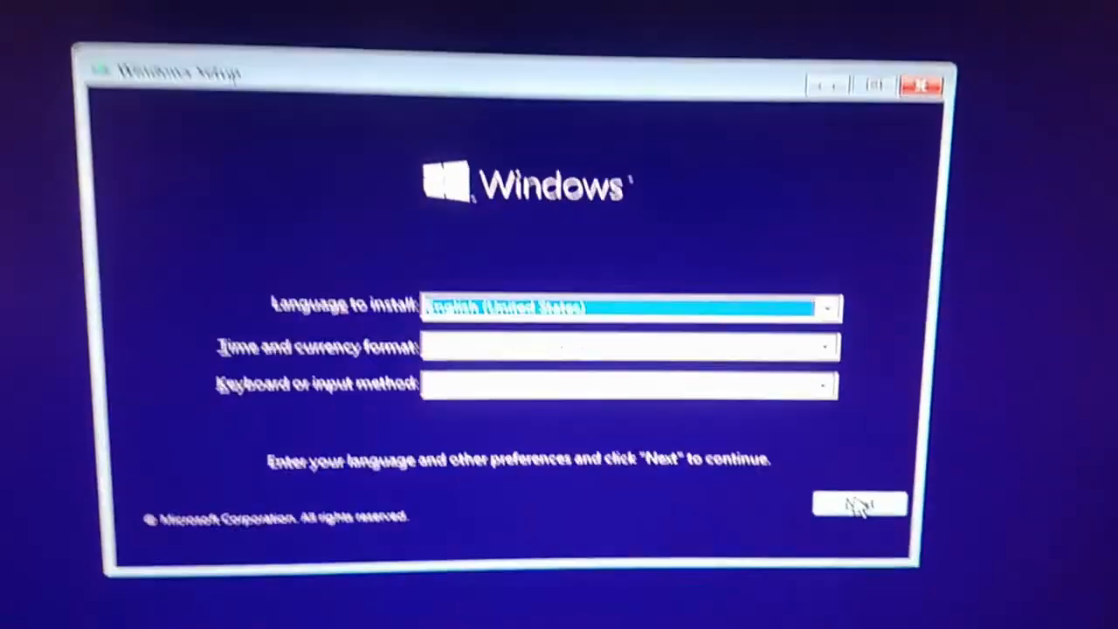
Keep the default language, time and keyboard settings and start with Install now
left_click(860, 503)
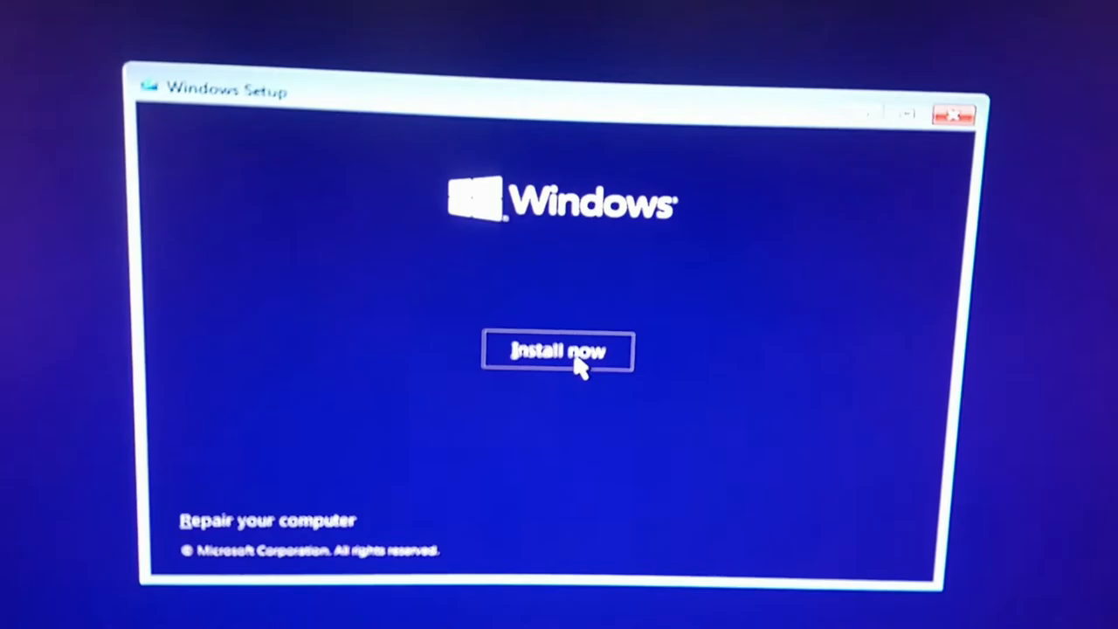
left_click(559, 349)
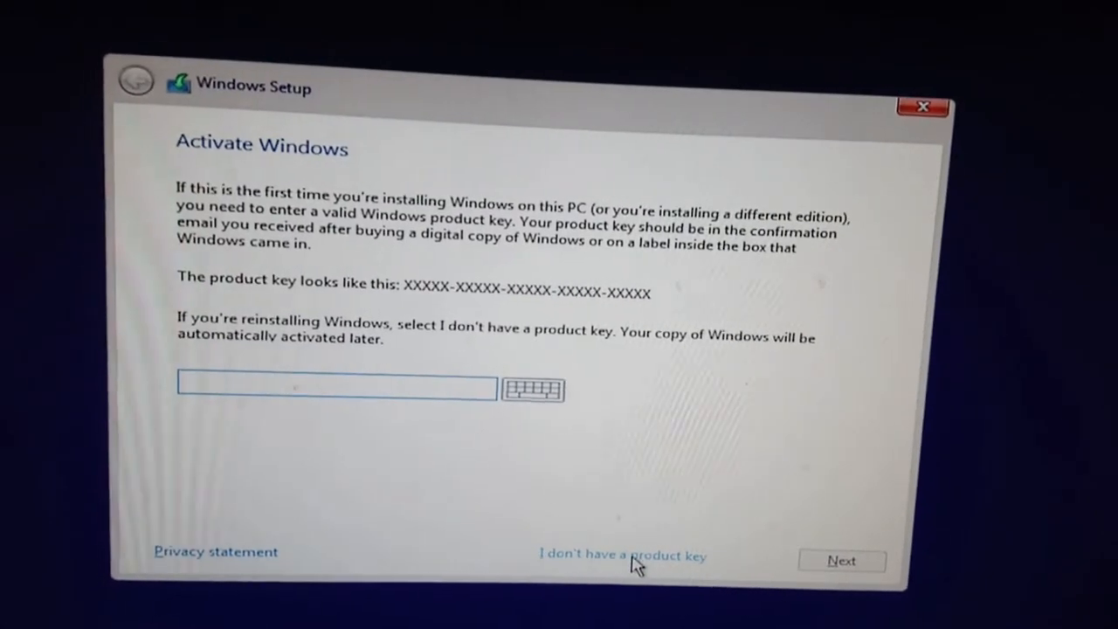
Skip the product key and choose Windows 10 Pro as the edition to install
left_click(622, 556)
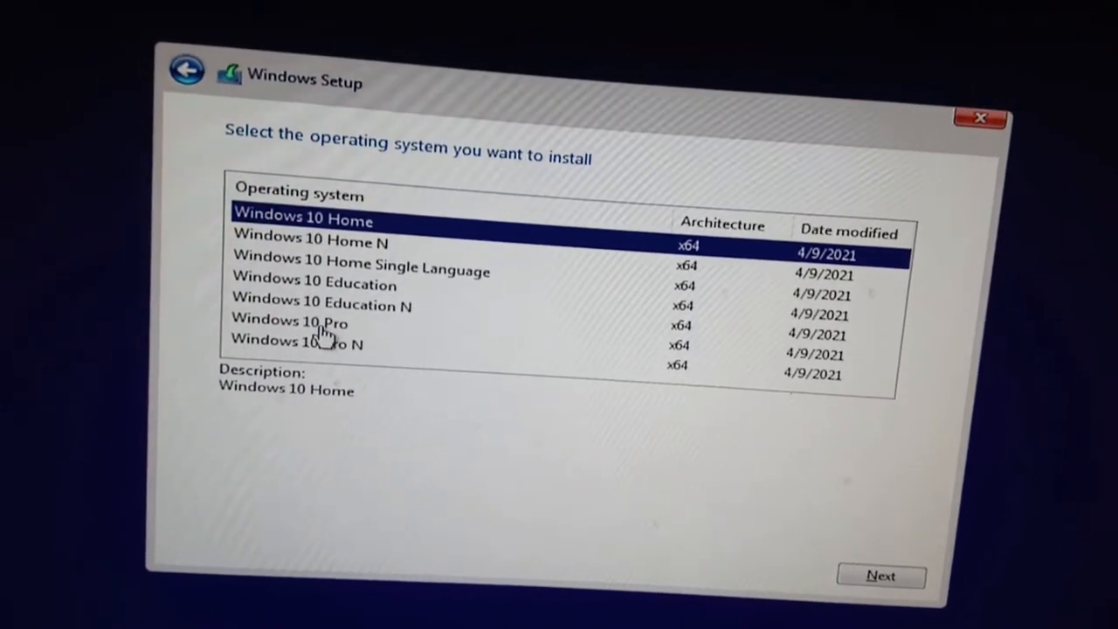
left_click(290, 323)
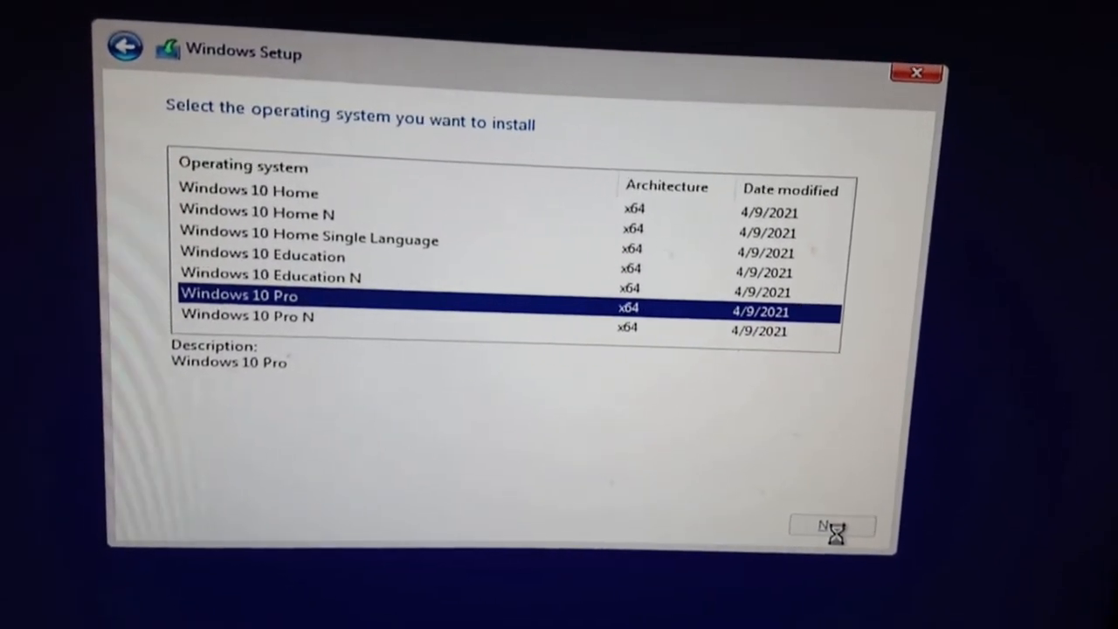
left_click(831, 524)
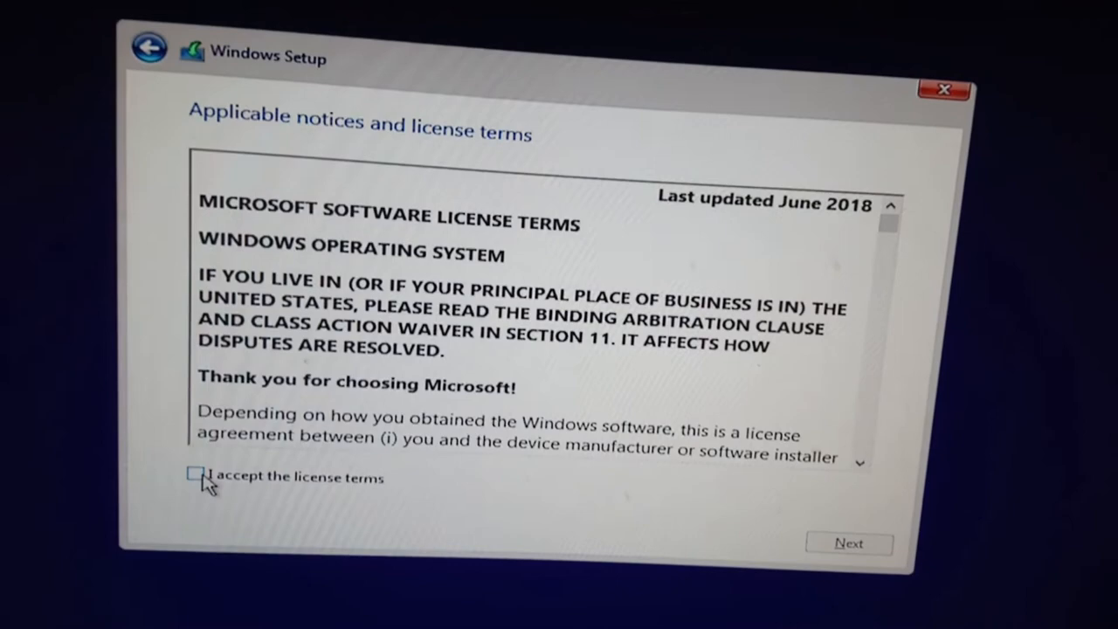
Accept the license terms and choose 'Custom: Install Windows only (advanced)'
left_click(195, 477)
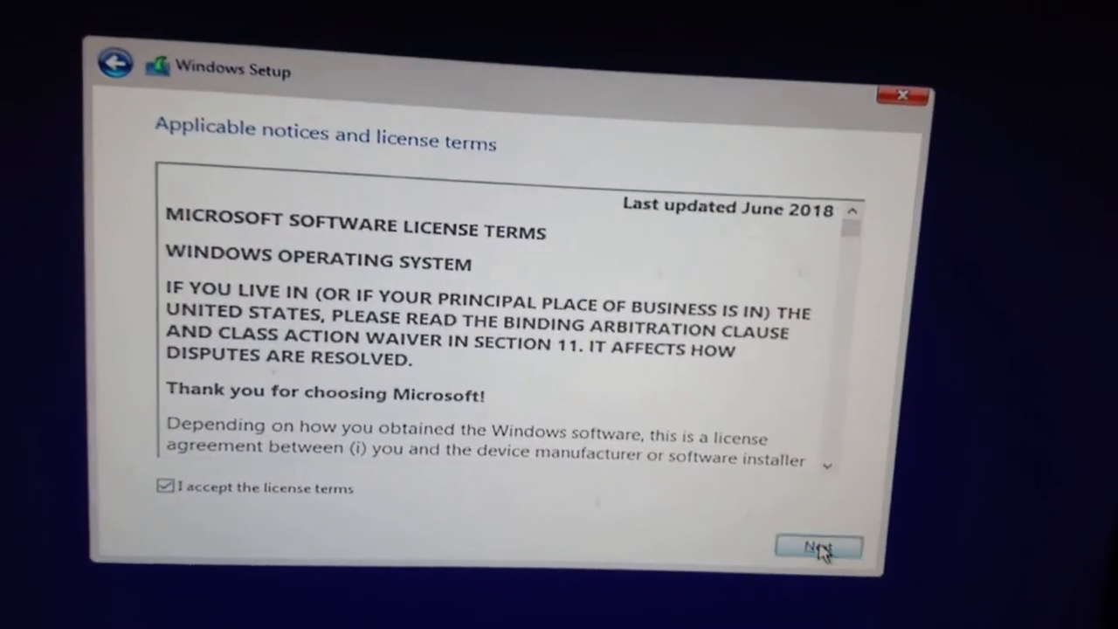
left_click(817, 549)
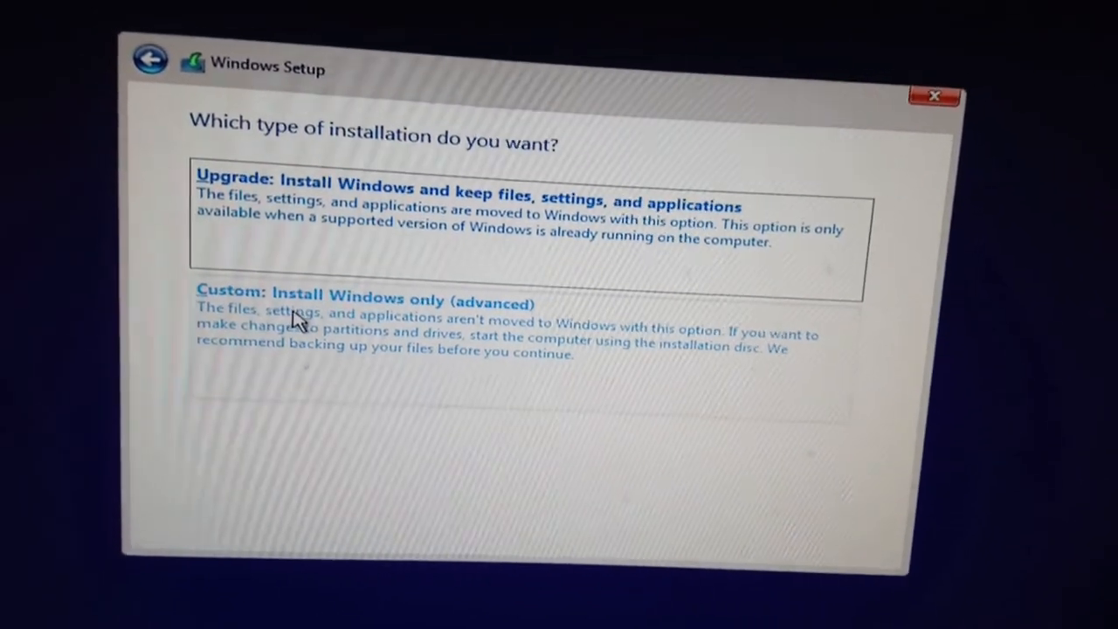
left_click(367, 297)
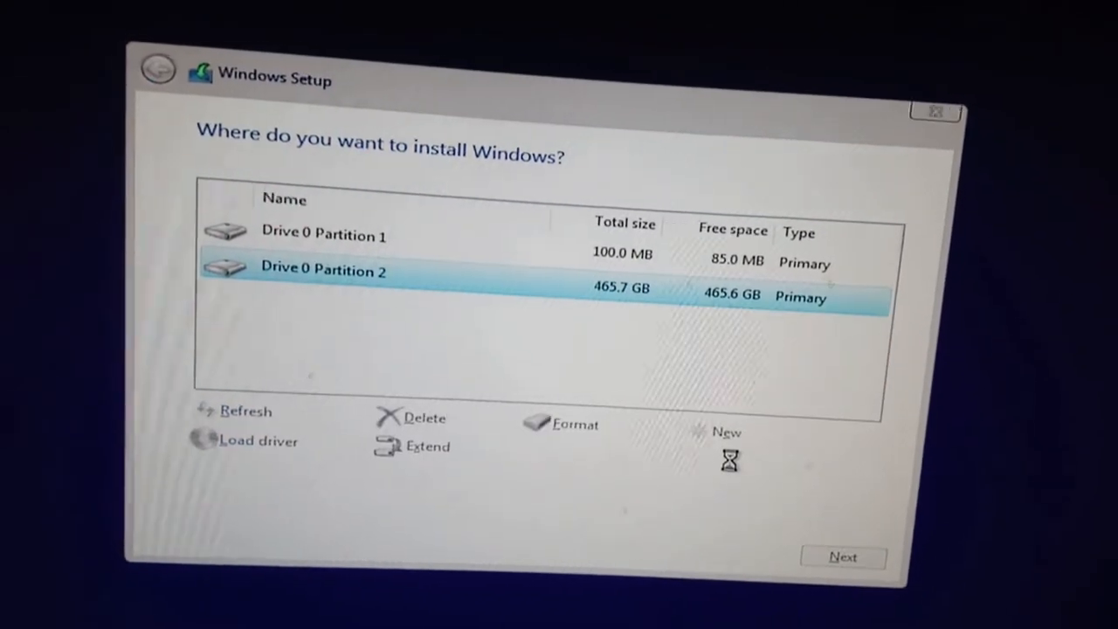
Delete the 100 MB Partition 1 and recreate it from the unallocated space
left_click(323, 236)
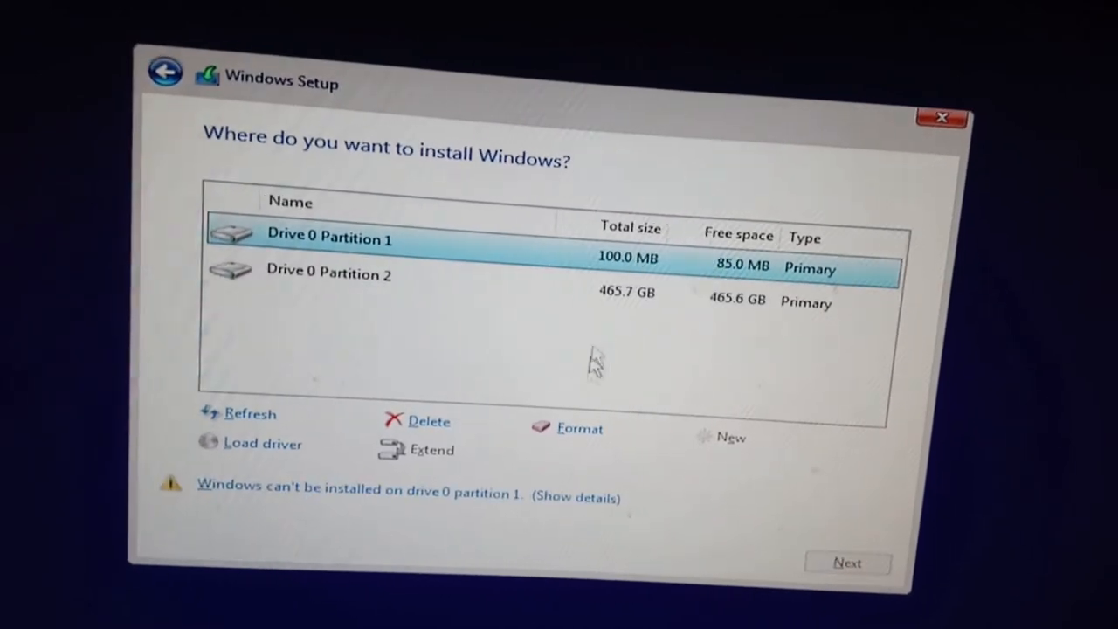
mouse_move(678, 314)
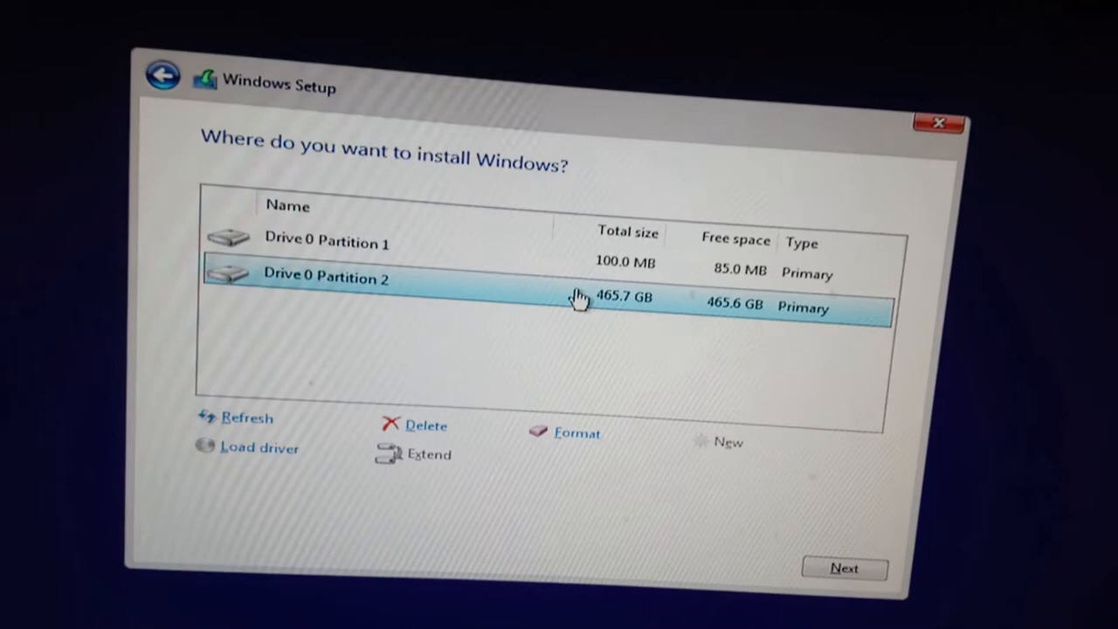
left_click(329, 241)
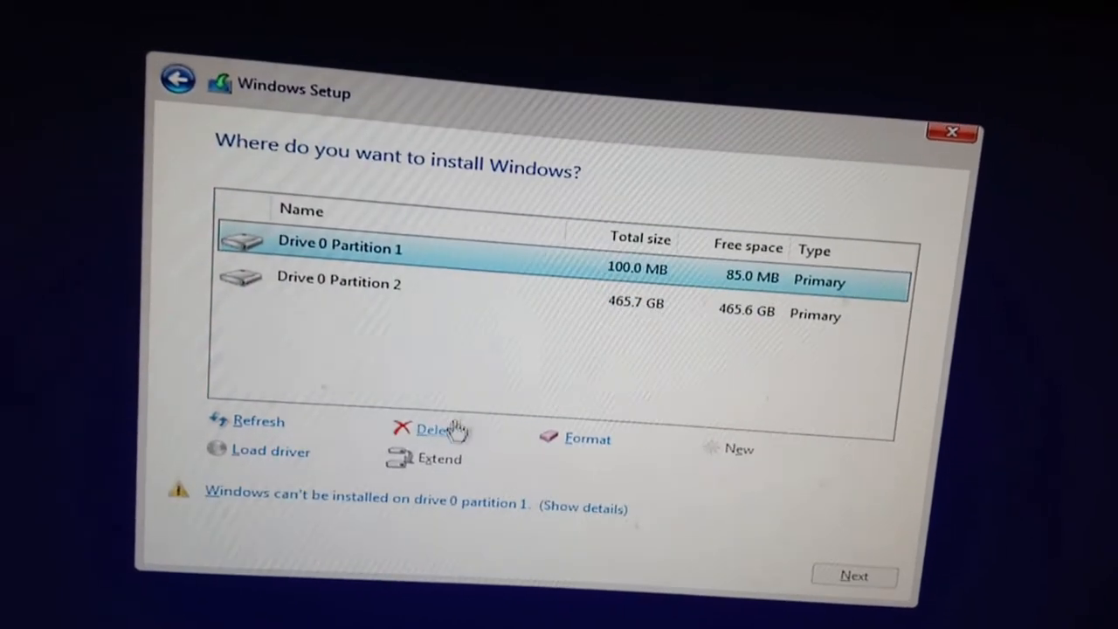
left_click(433, 430)
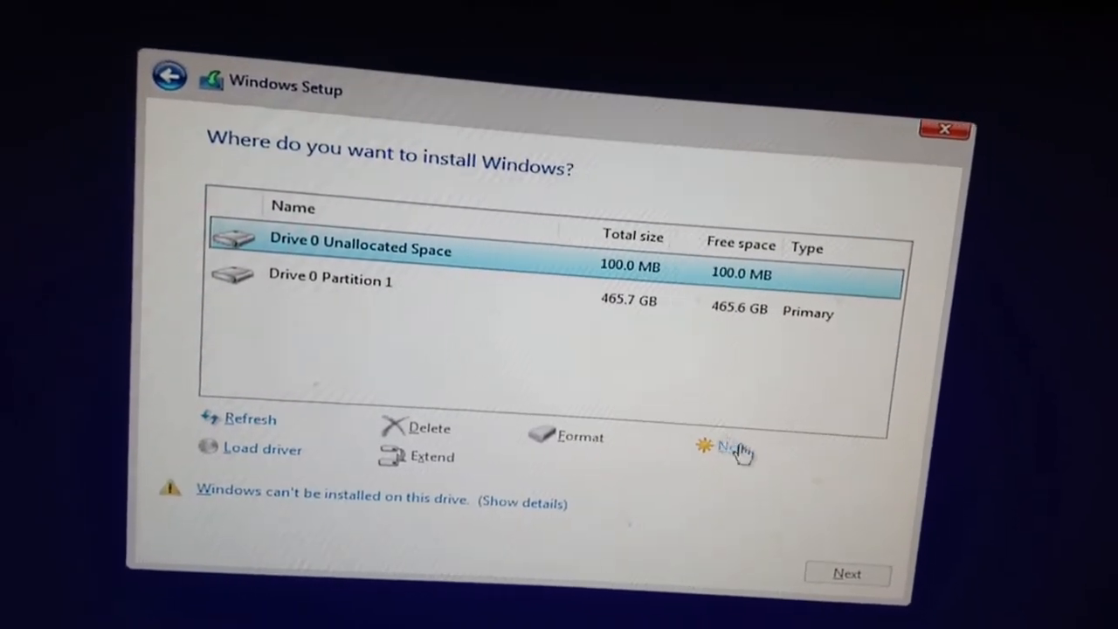
left_click(731, 447)
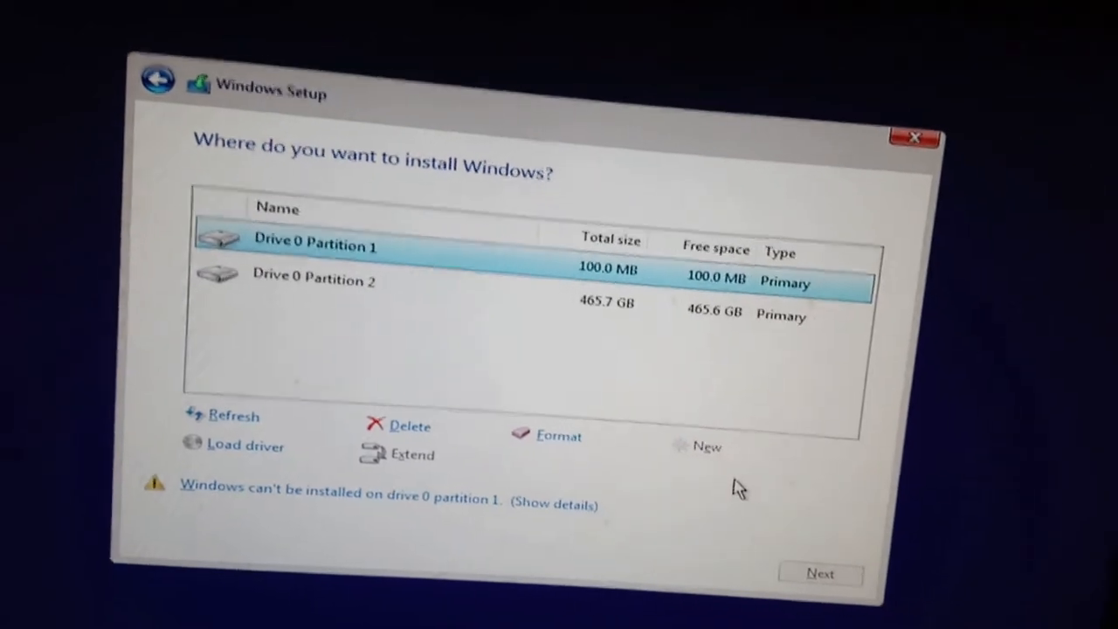
Choose the 465.7 GB Partition 2 as the target and begin copying Windows files
left_click(332, 269)
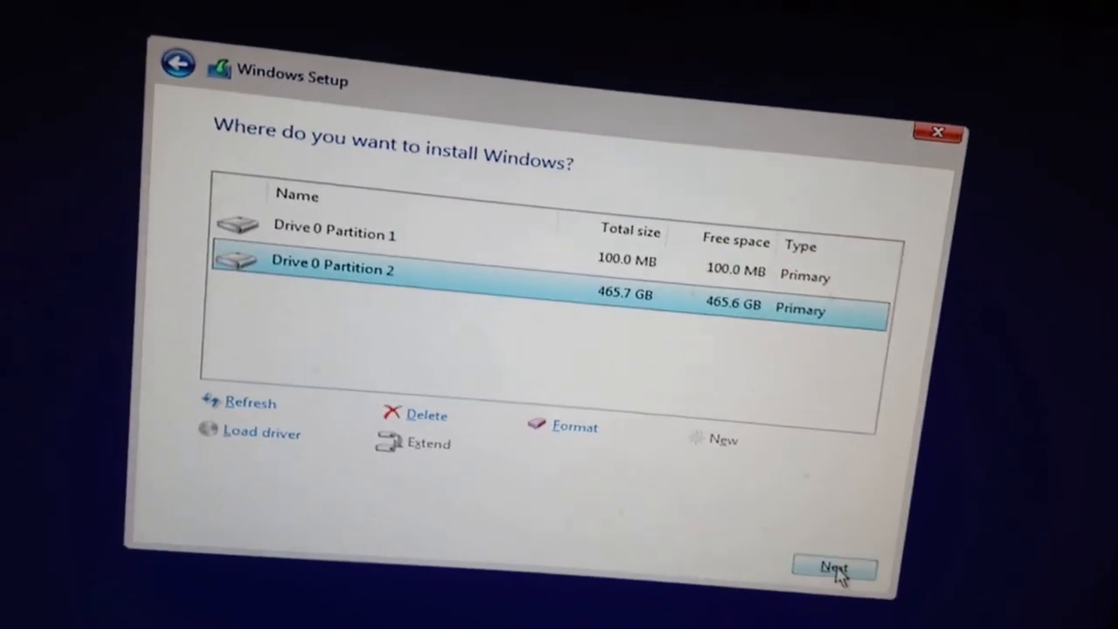
left_click(833, 567)
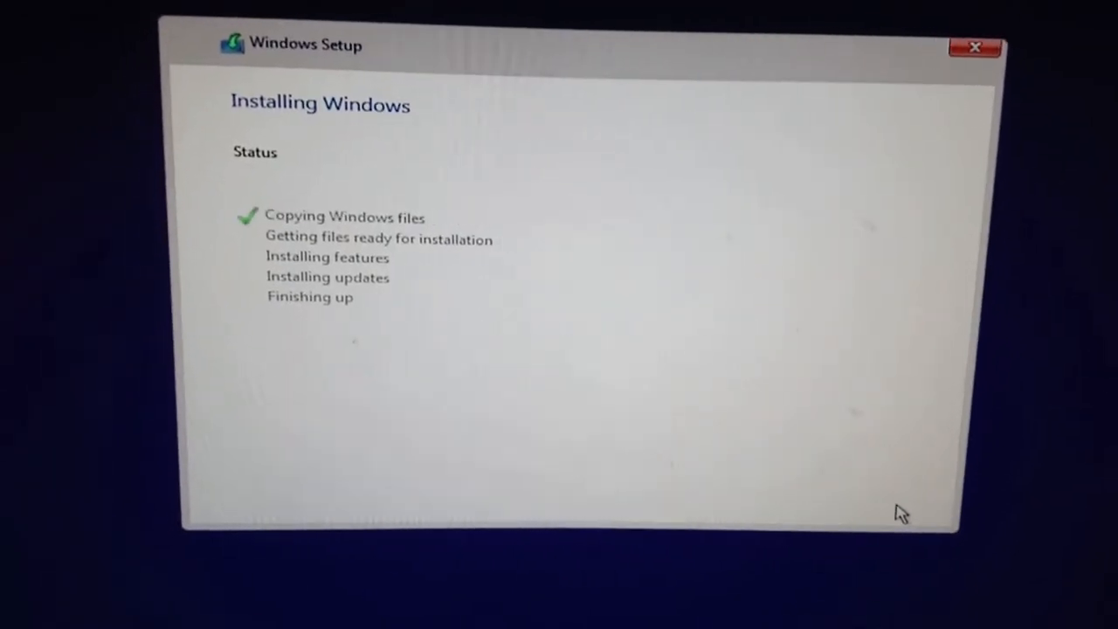